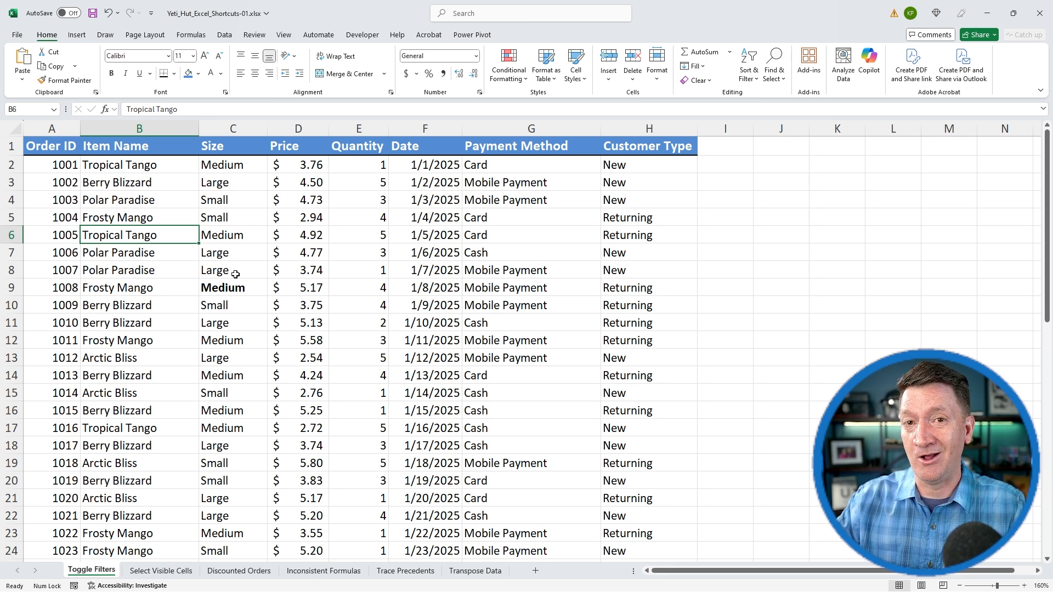
Filter the Size column to show only Large orders.
{"action": "left_click", "coordinate": [91, 570]}
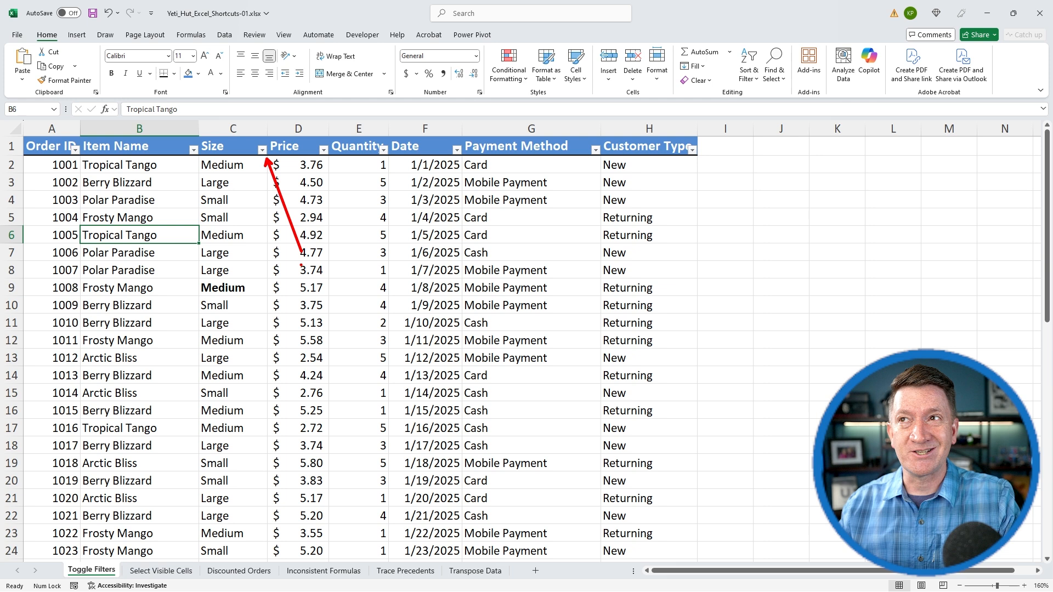
{"action": "left_click", "coordinate": [262, 146]}
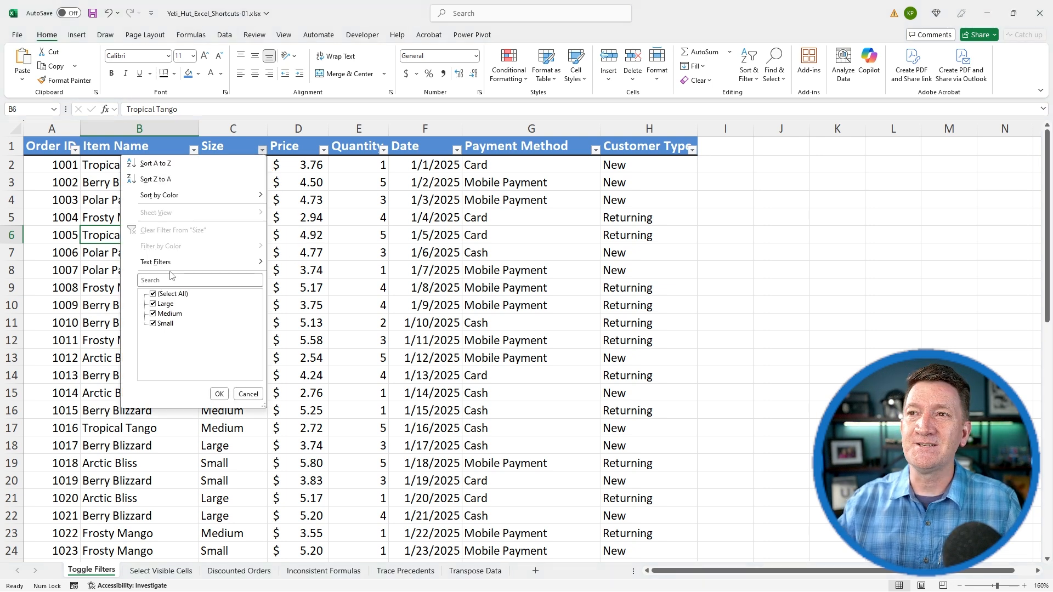
{"action": "left_click", "coordinate": [153, 294]}
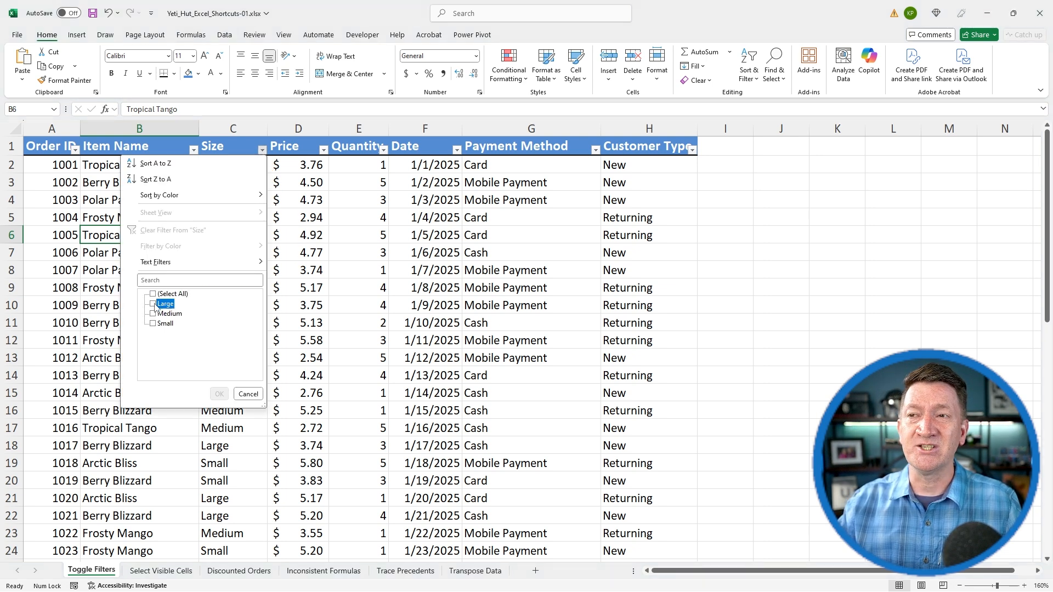
{"action": "left_click", "coordinate": [154, 304]}
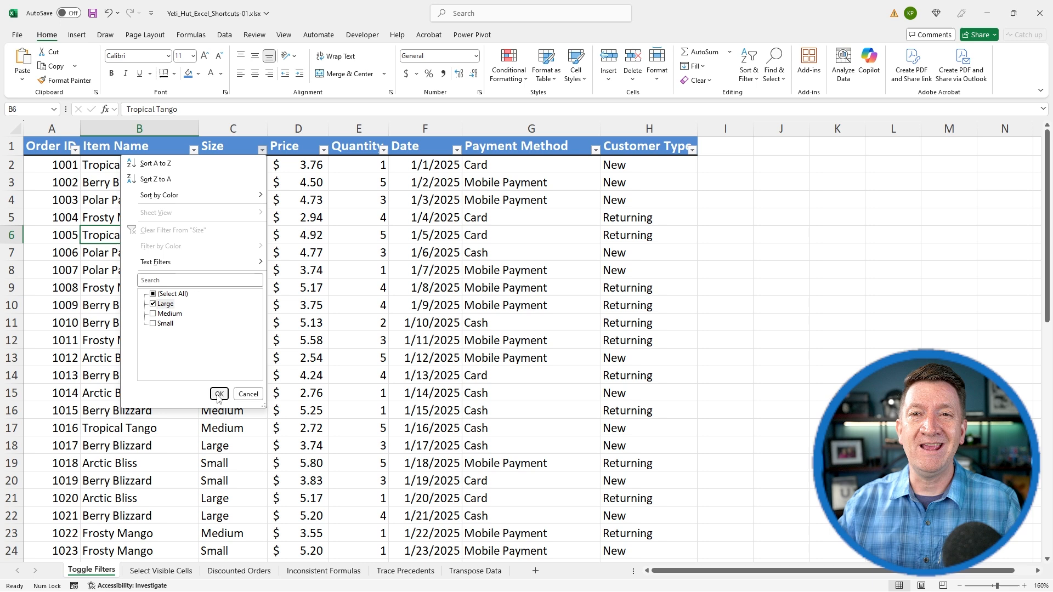
{"action": "left_click", "coordinate": [219, 393]}
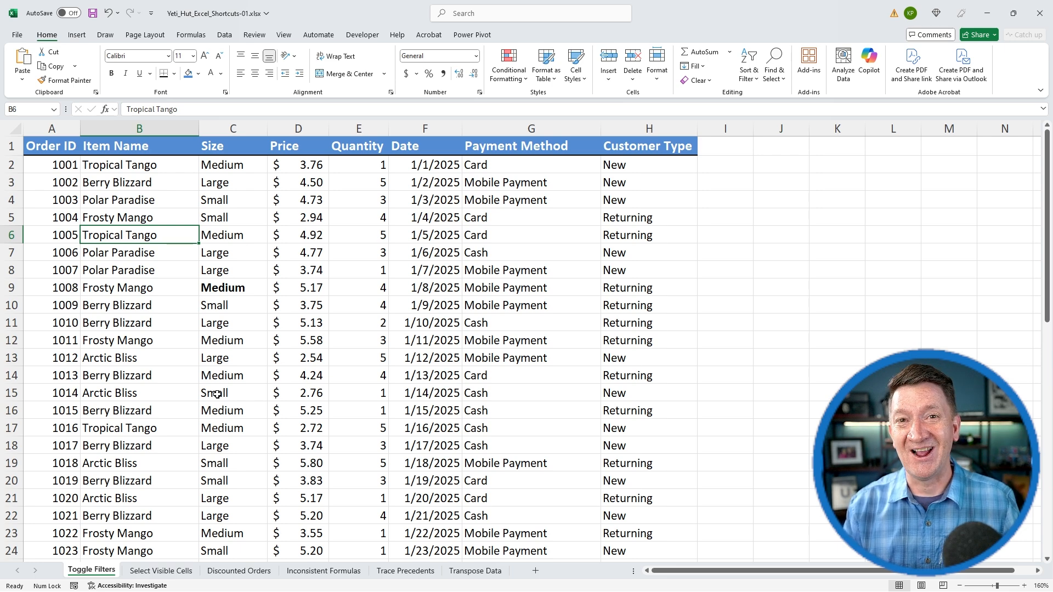
On the Select Visible Cells sheet, filter Discount Applied to Yes, leaving 32 of 50 records.
{"action": "left_click", "coordinate": [160, 571]}
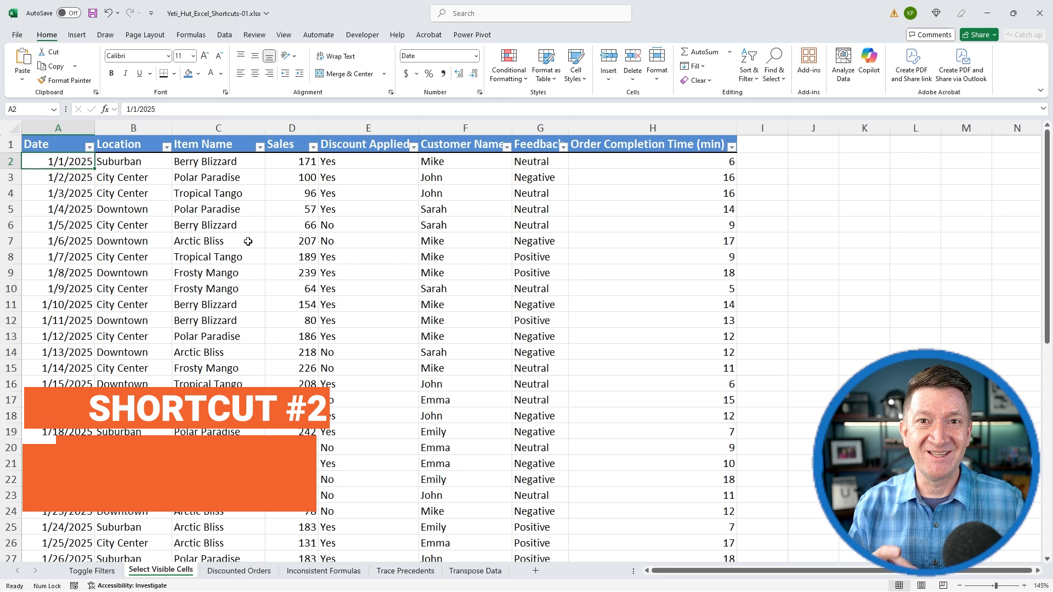
{"action": "left_click", "coordinate": [217, 209]}
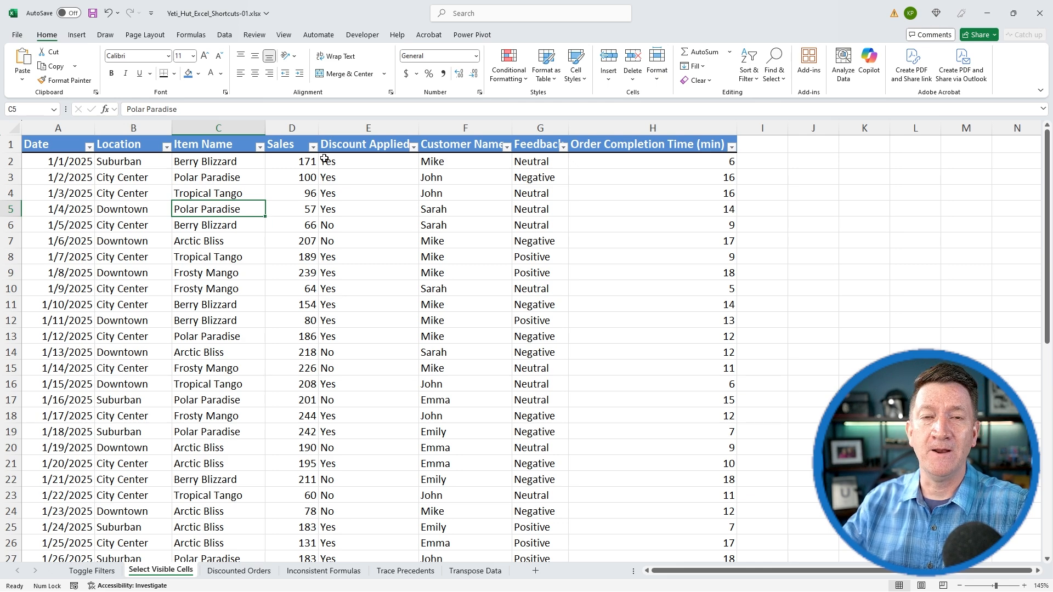
{"action": "mouse_move", "coordinate": [346, 140]}
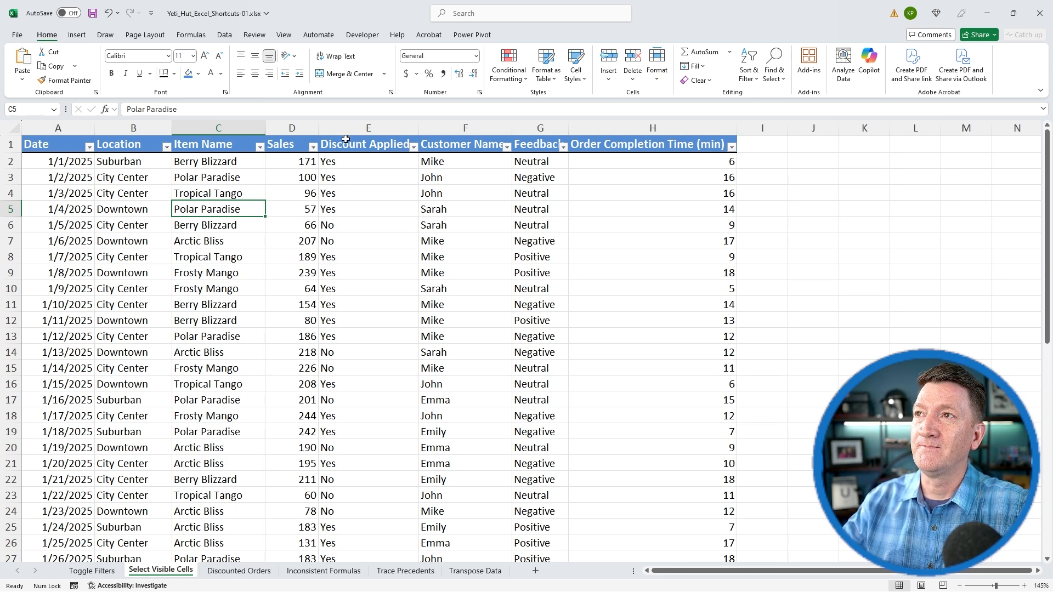
{"action": "mouse_move", "coordinate": [414, 151]}
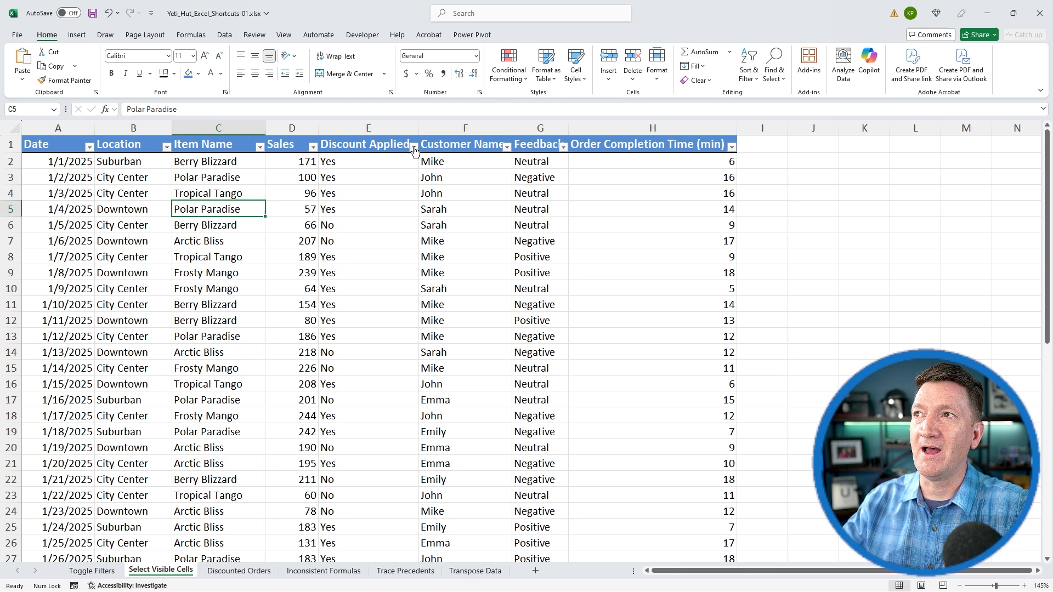
{"action": "left_click", "coordinate": [413, 144]}
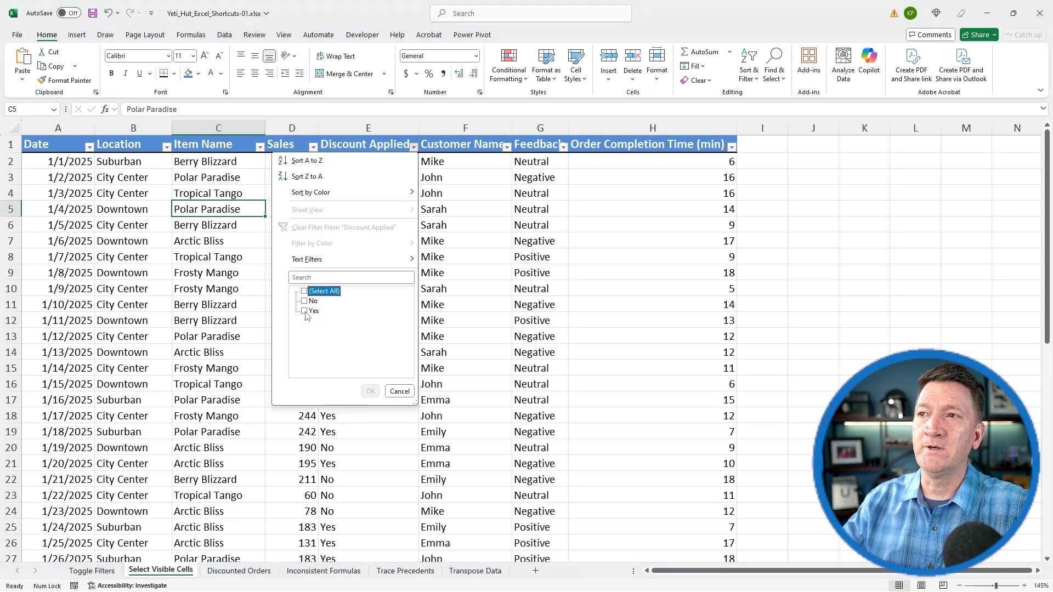
{"action": "left_click", "coordinate": [304, 310]}
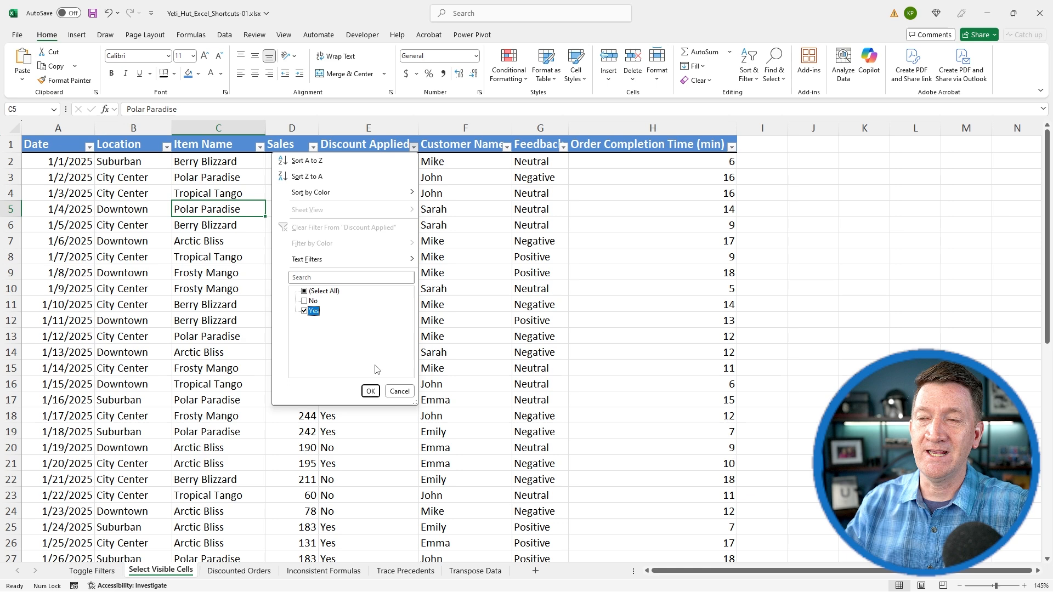
{"action": "left_click", "coordinate": [369, 391]}
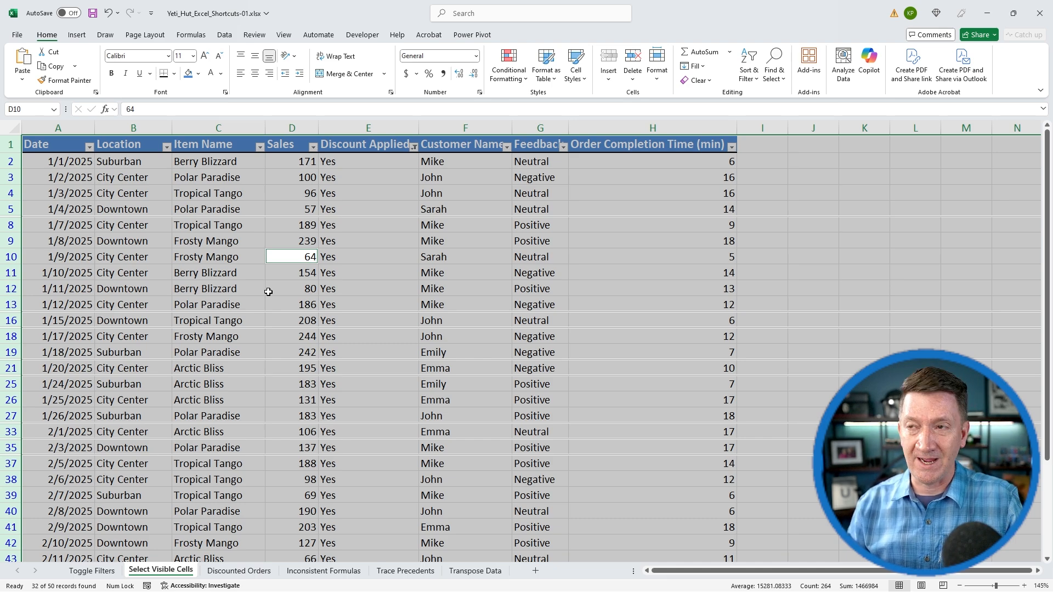
Copy the visible discounted rows into the Discounted Orders sheet, then move to Inconsistent Formulas.
{"action": "key", "text": "ctrl+c"}
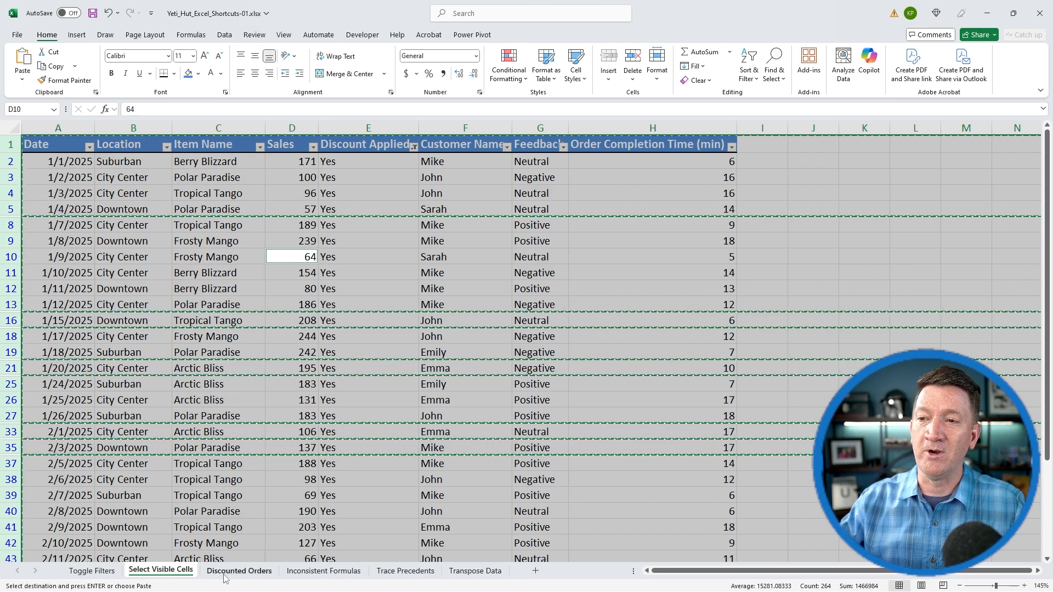
{"action": "left_click", "coordinate": [238, 571]}
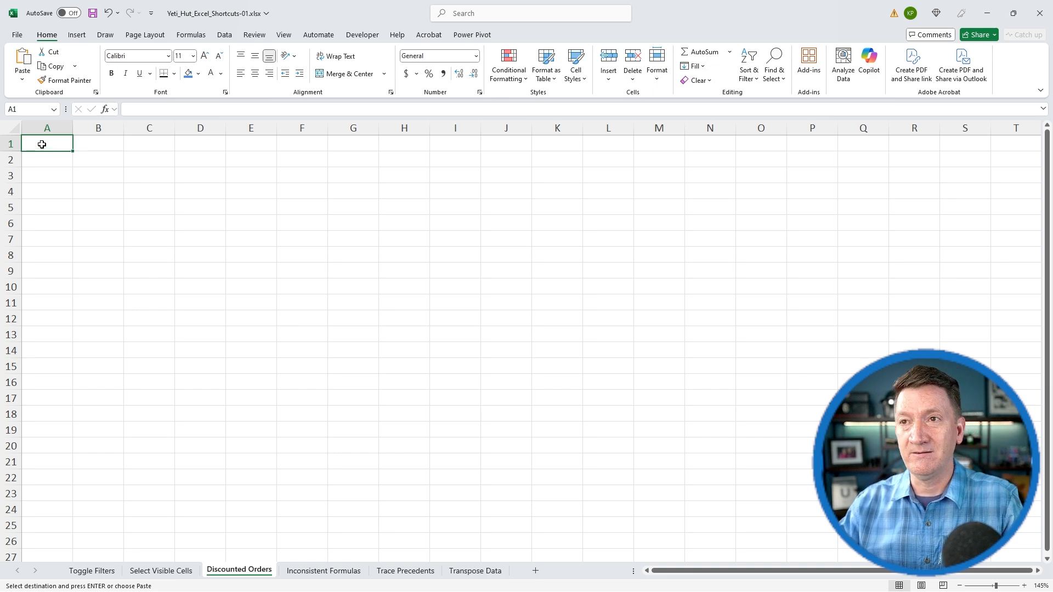
{"action": "key", "text": "ctrl+v"}
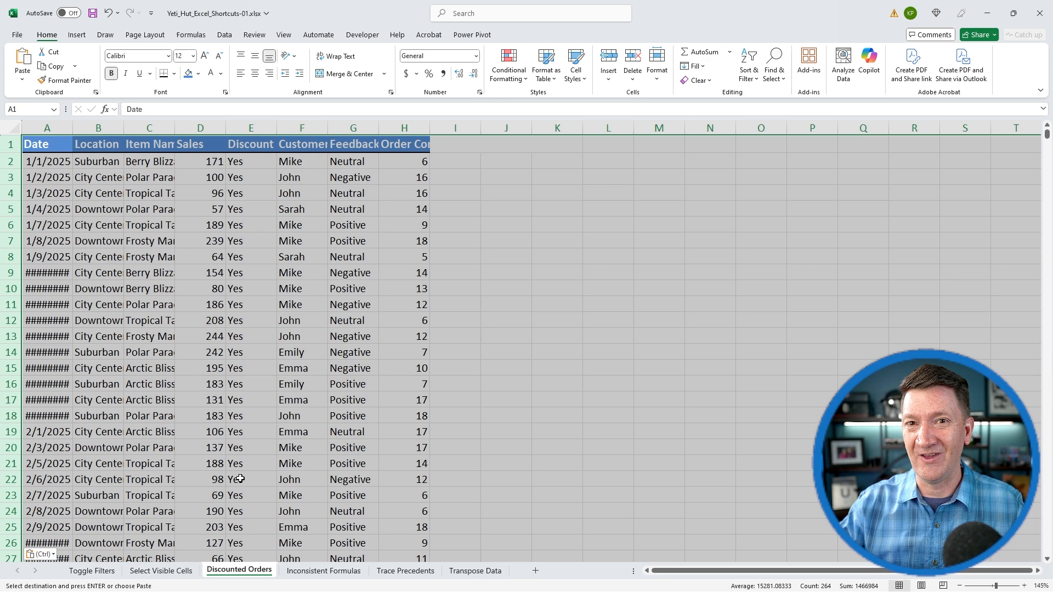
{"action": "left_click", "coordinate": [322, 571]}
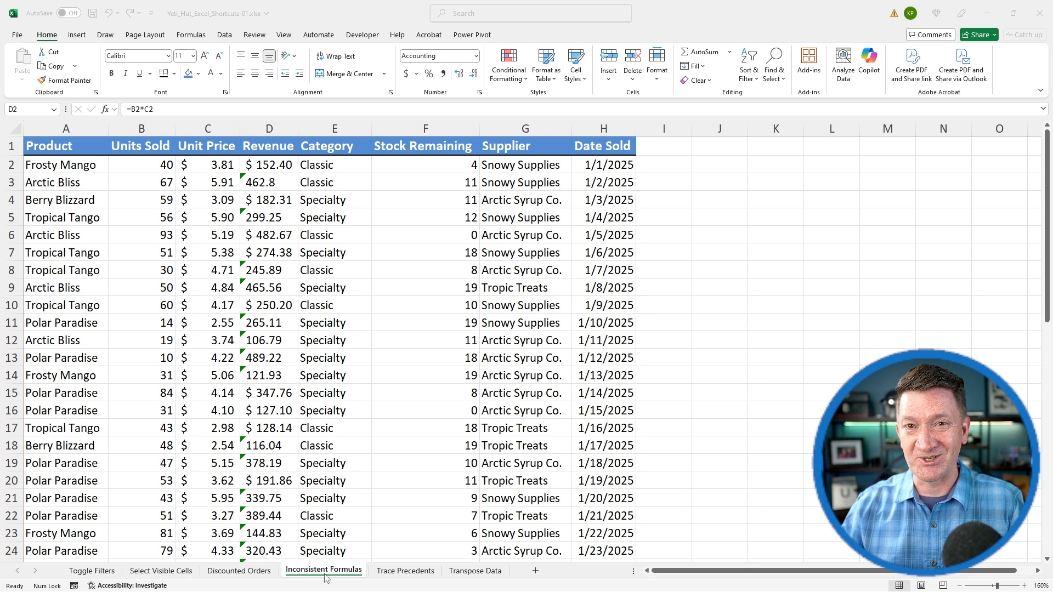
{"action": "mouse_move", "coordinate": [262, 160]}
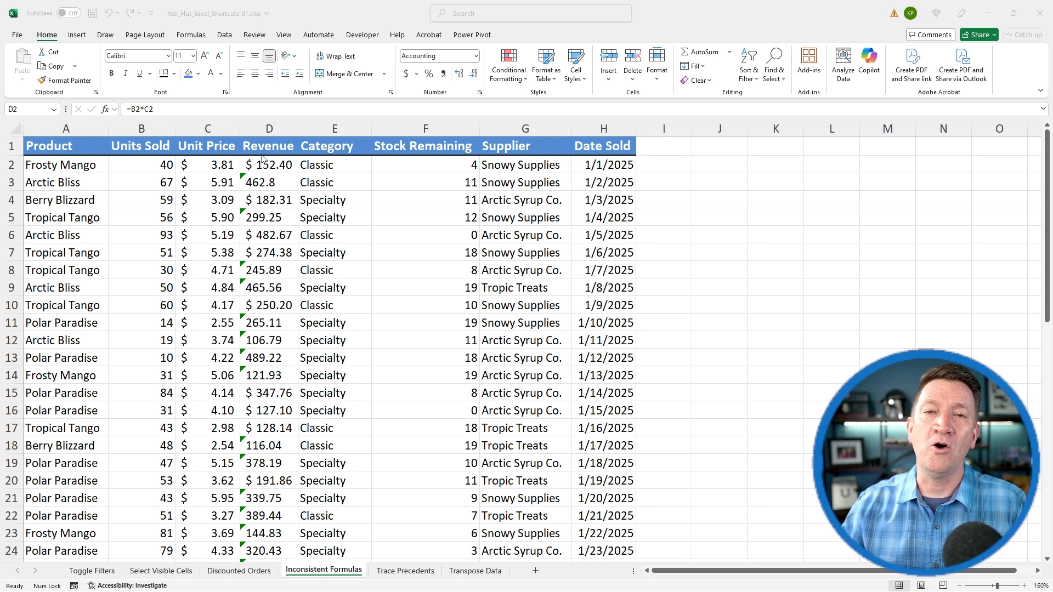
{"action": "left_click", "coordinate": [269, 165]}
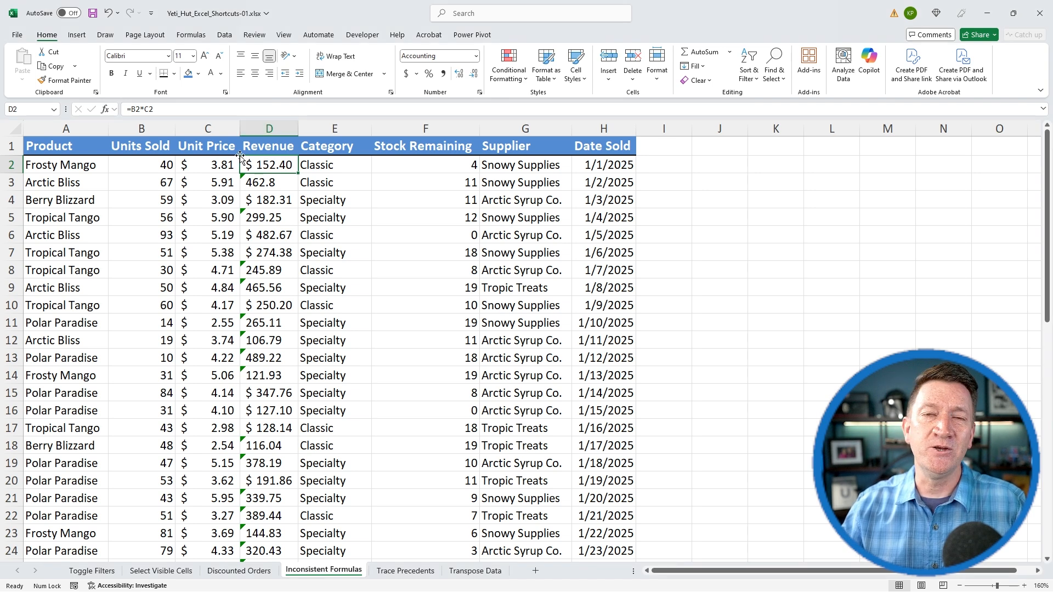
{"action": "mouse_move", "coordinate": [139, 109]}
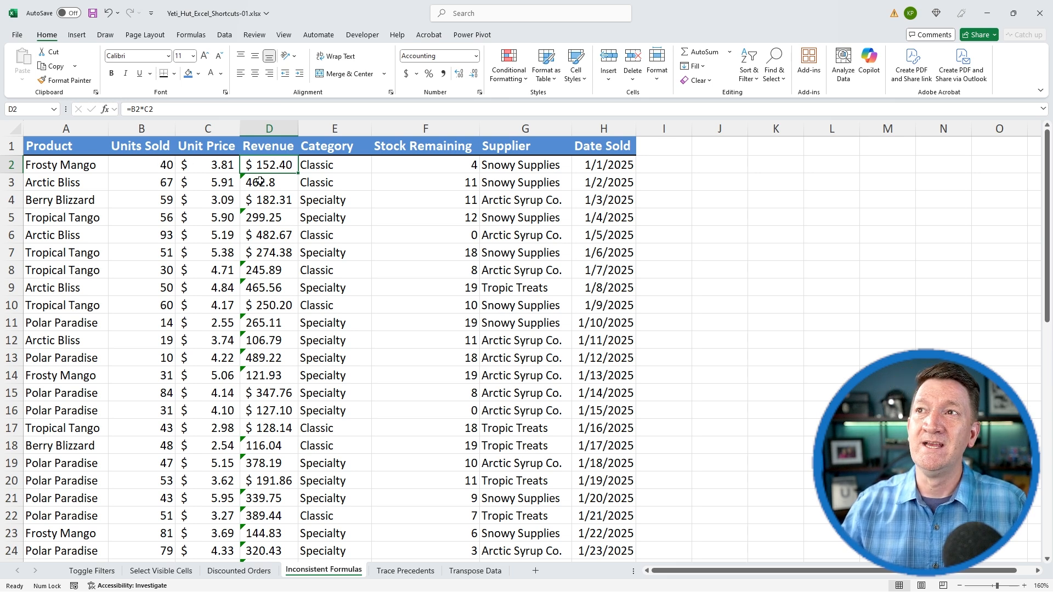
{"action": "left_click", "coordinate": [269, 182]}
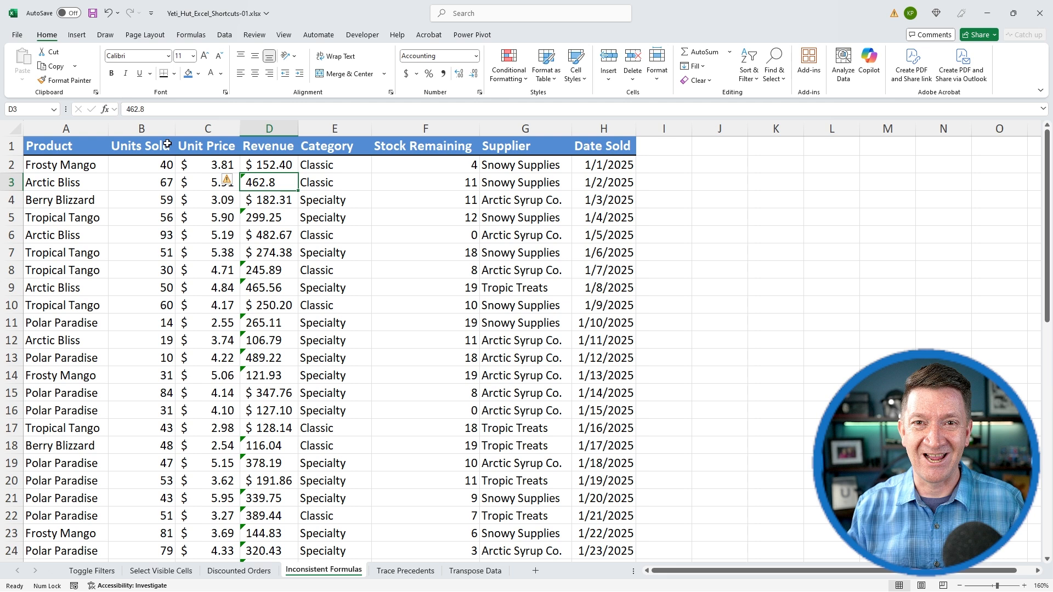
{"action": "left_click", "coordinate": [268, 165]}
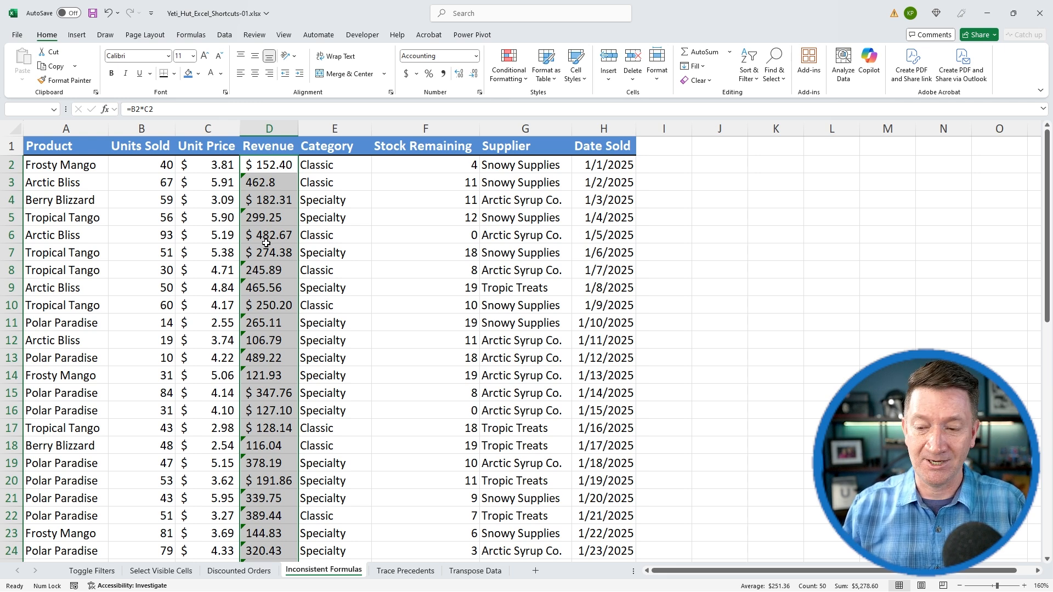
Rewrite the row 3 Revenue formula as Units Sold B3 times Unit Price C3.
{"action": "left_click", "coordinate": [268, 182]}
{"action": "type", "text": "="}
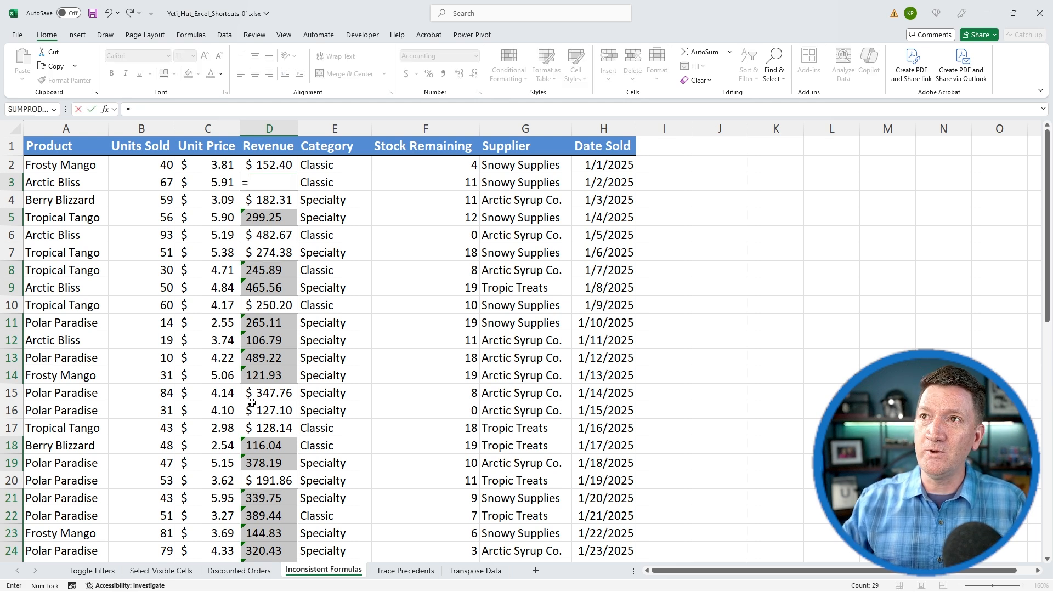
{"action": "left_click", "coordinate": [141, 182]}
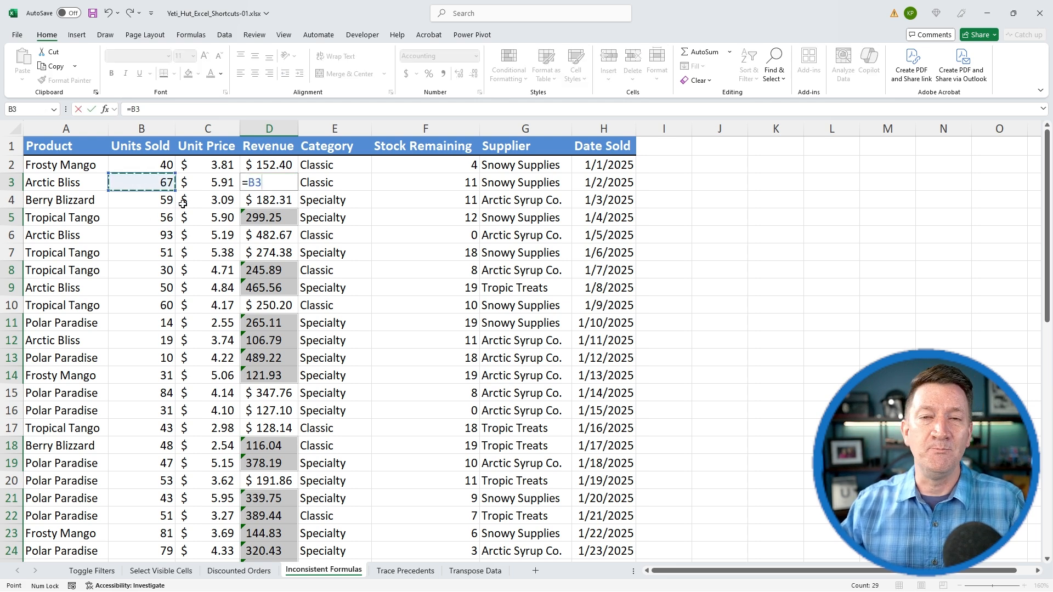
{"action": "type", "text": "*"}
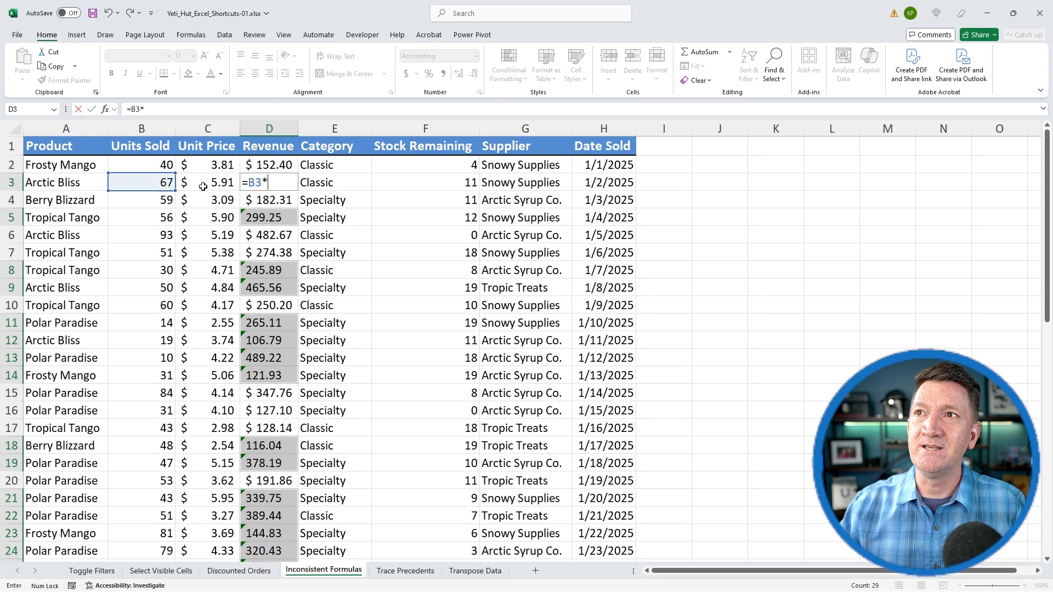
{"action": "left_click", "coordinate": [207, 182]}
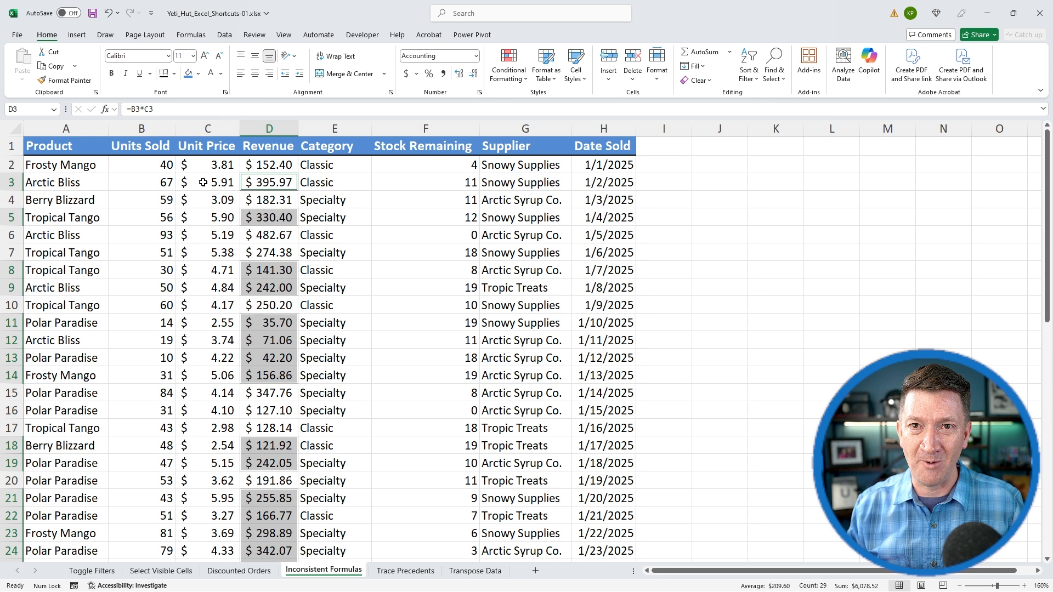
Check the Revenue formulas in rows 5 and 7, then move to the Trace Precedents sheet.
{"action": "left_click", "coordinate": [141, 129]}
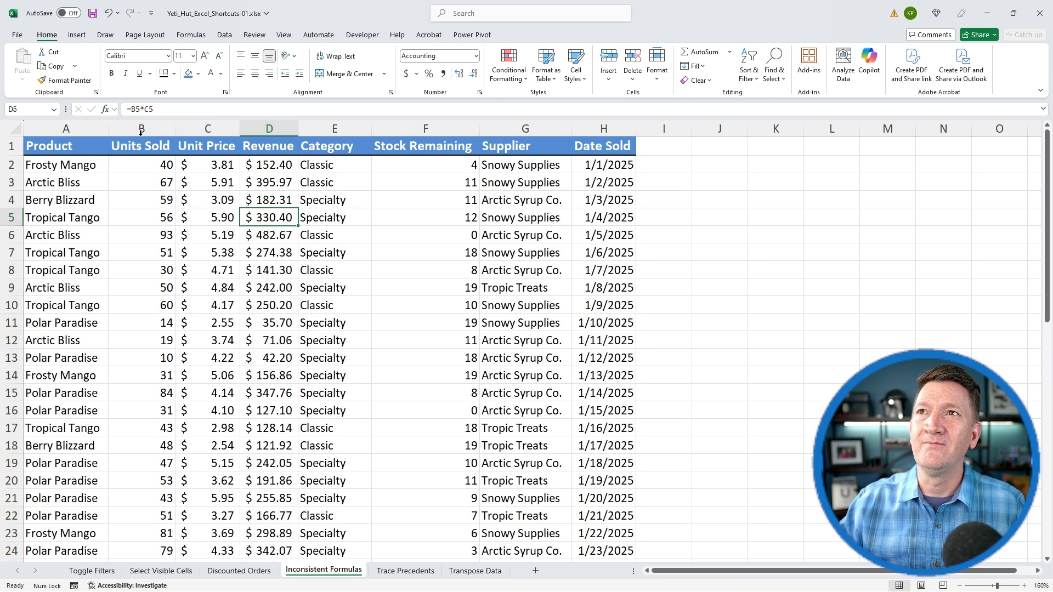
{"action": "mouse_move", "coordinate": [142, 129]}
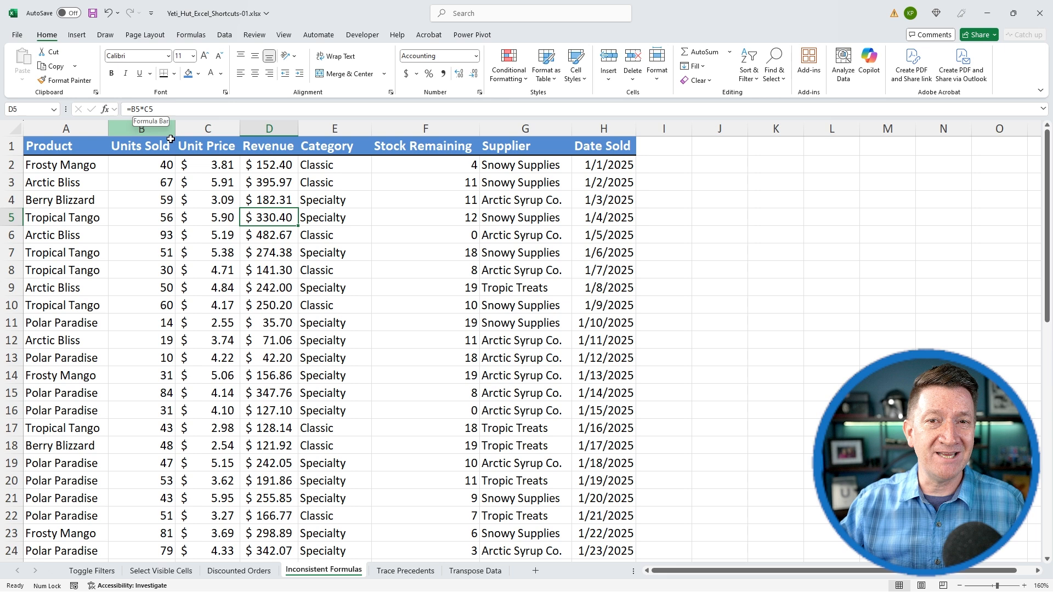
{"action": "left_click", "coordinate": [268, 252]}
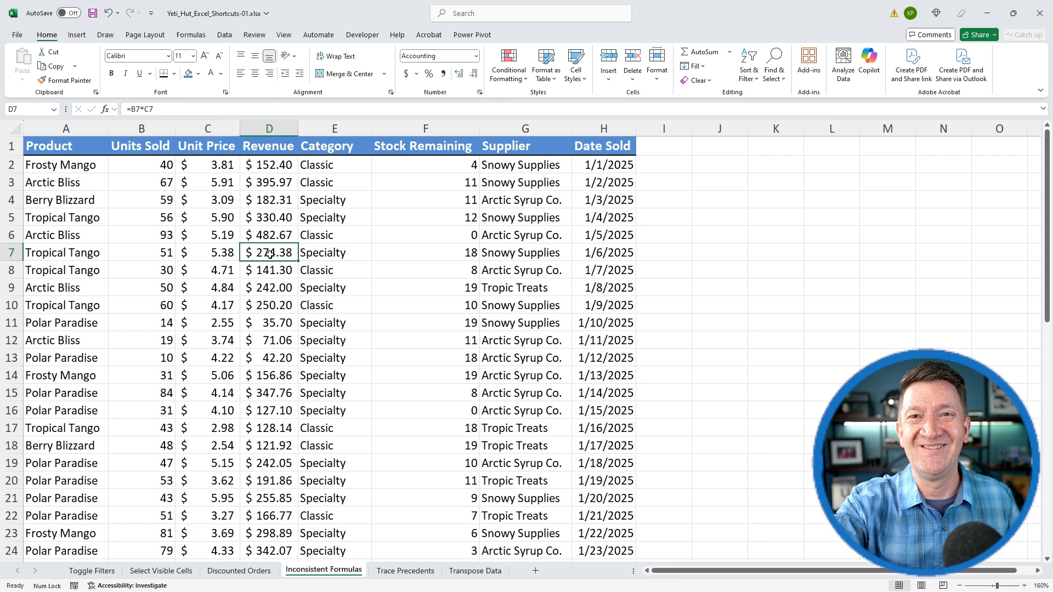
{"action": "left_click", "coordinate": [404, 571]}
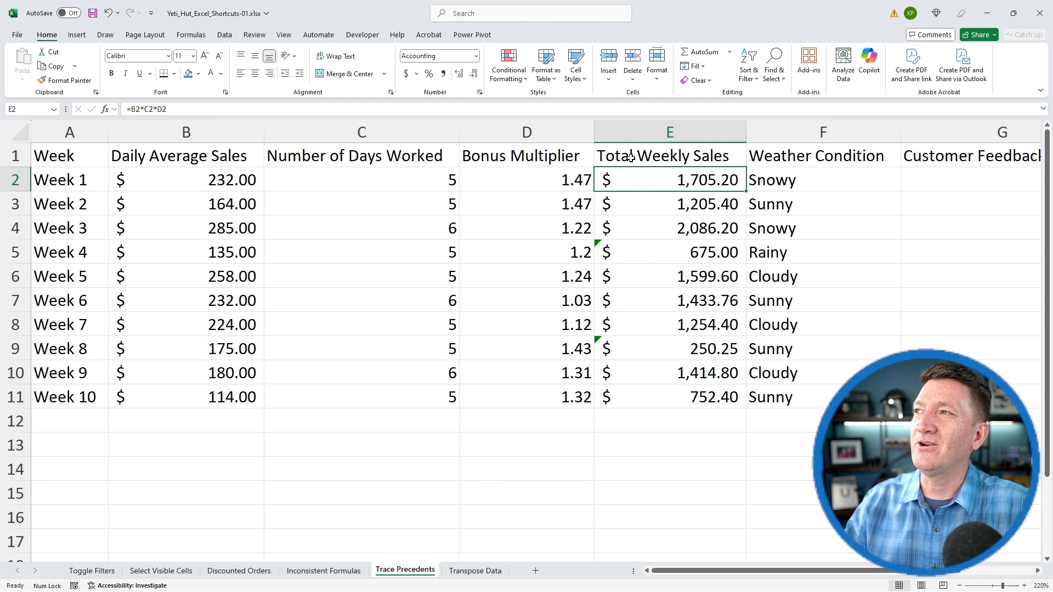
{"action": "mouse_move", "coordinate": [630, 408]}
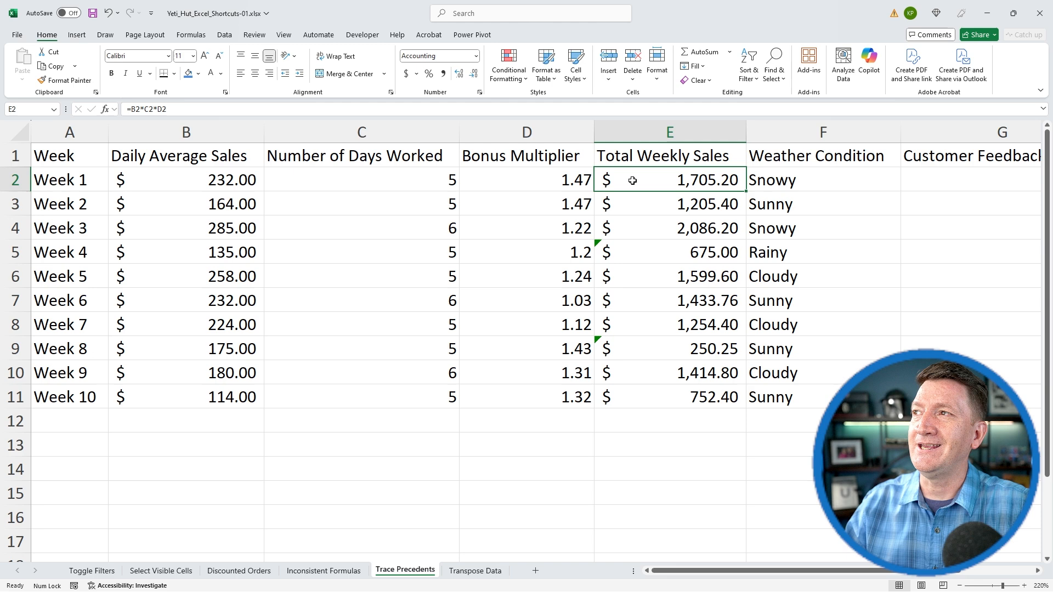
{"action": "mouse_move", "coordinate": [142, 132]}
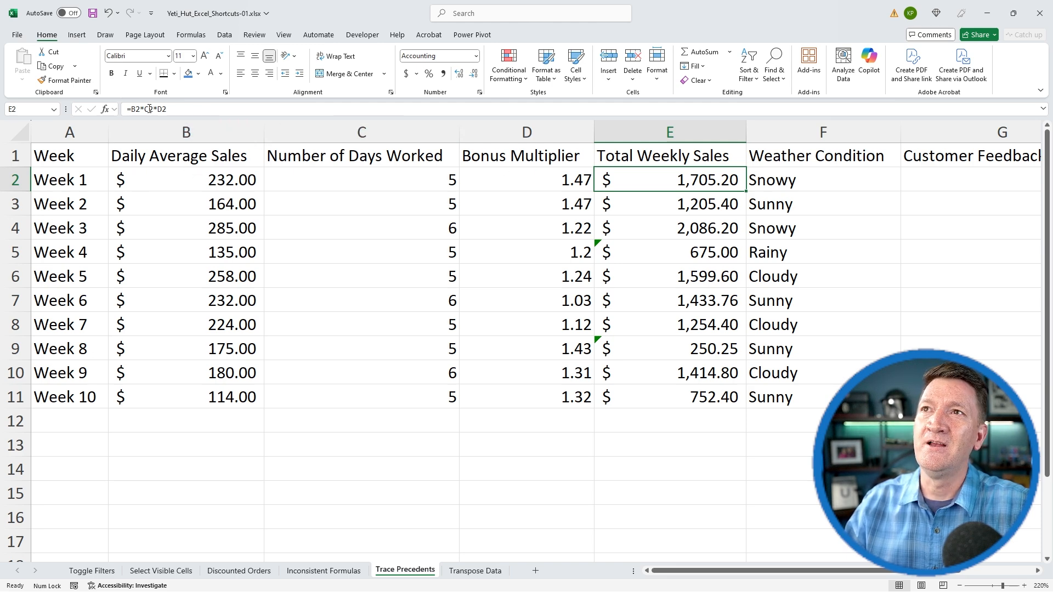
Inspect the Week 1 Total Weekly Sales formula in E2.
{"action": "left_click", "coordinate": [186, 132]}
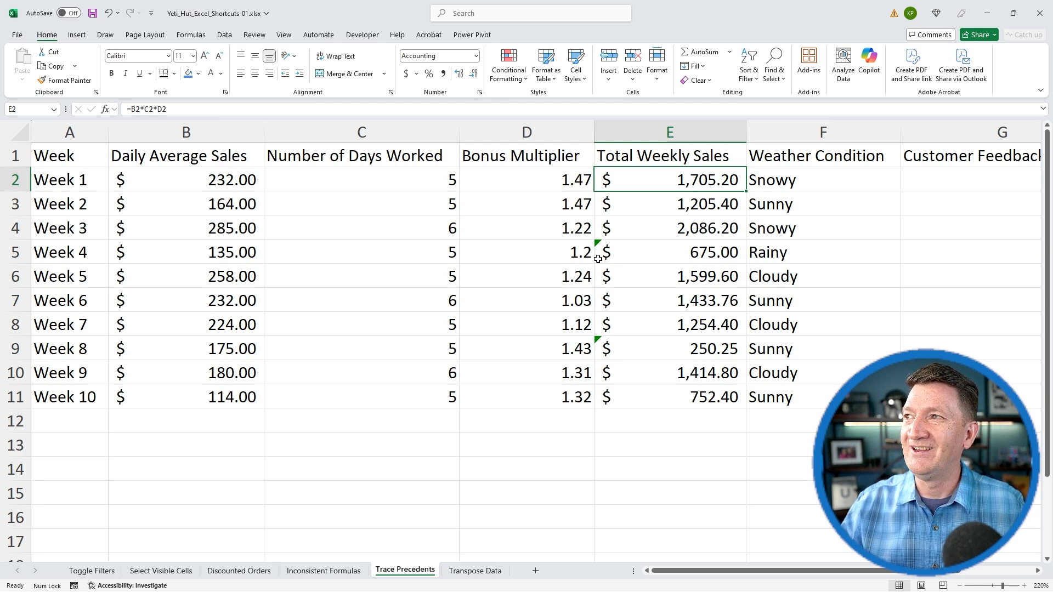
{"action": "mouse_move", "coordinate": [648, 198]}
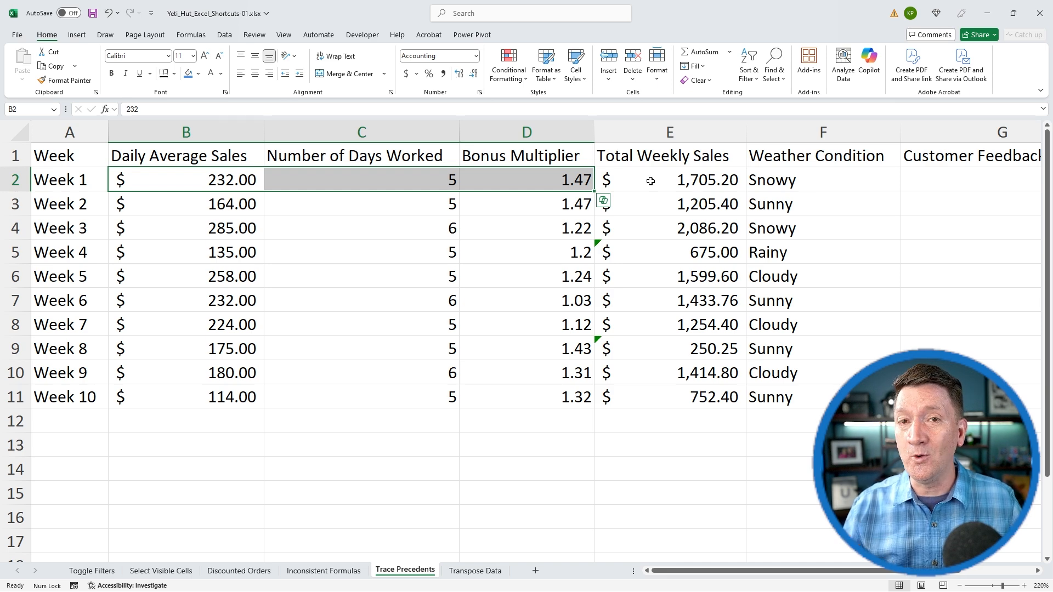
Add the bonus multiplier D5 to Week 4's total so it shows $810.00, then select Week 8's total.
{"action": "left_click", "coordinate": [668, 253]}
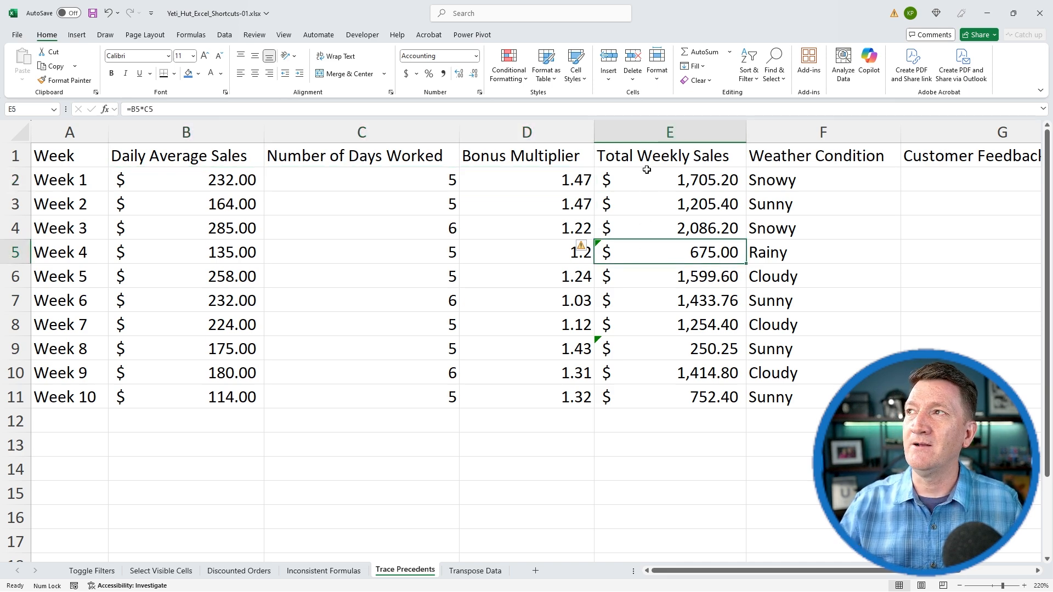
{"action": "mouse_move", "coordinate": [932, 334]}
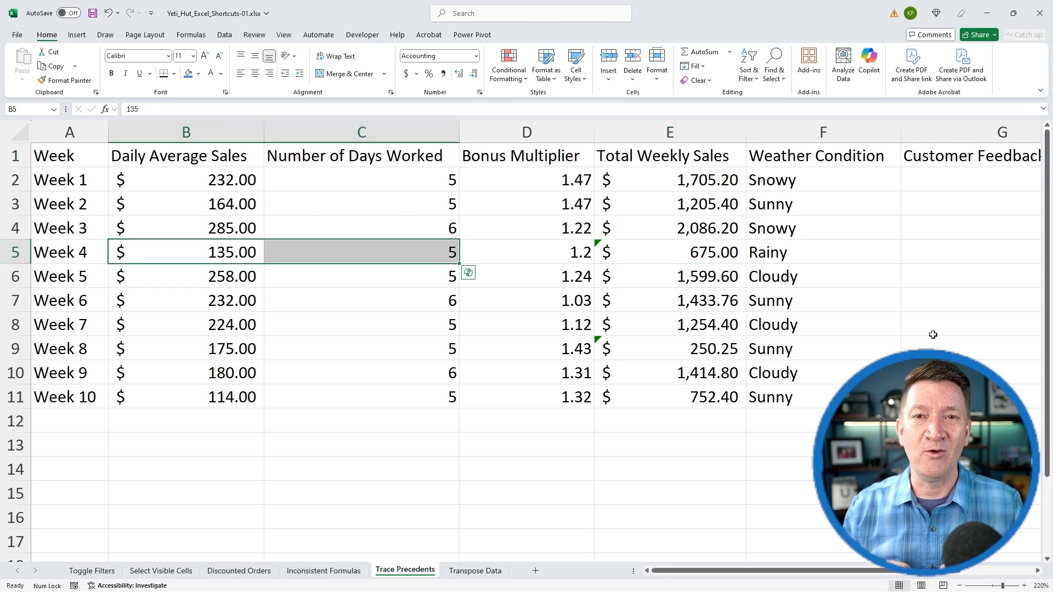
{"action": "mouse_move", "coordinate": [332, 246]}
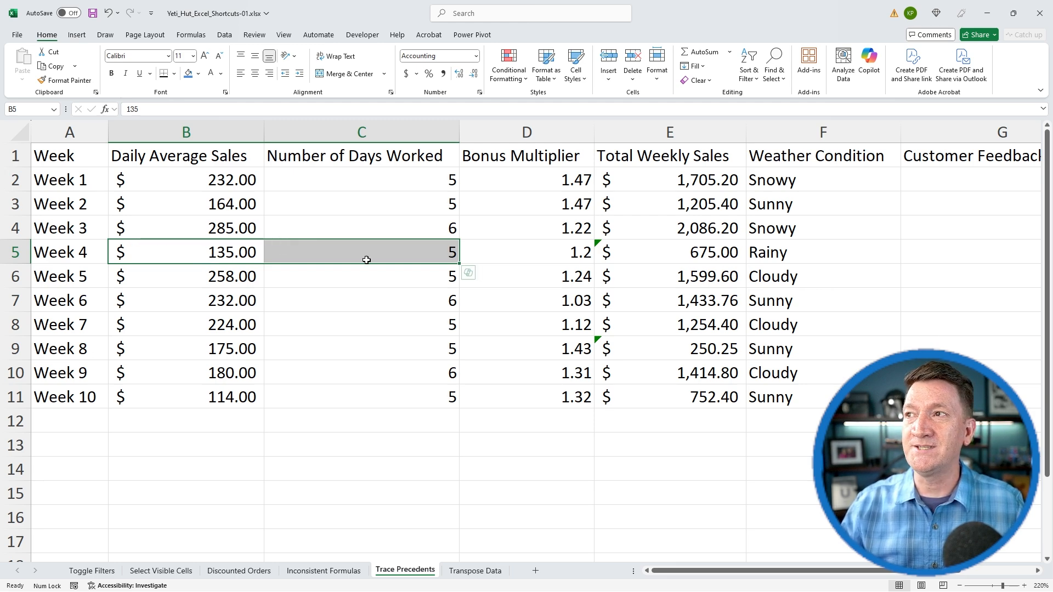
{"action": "mouse_move", "coordinate": [516, 256]}
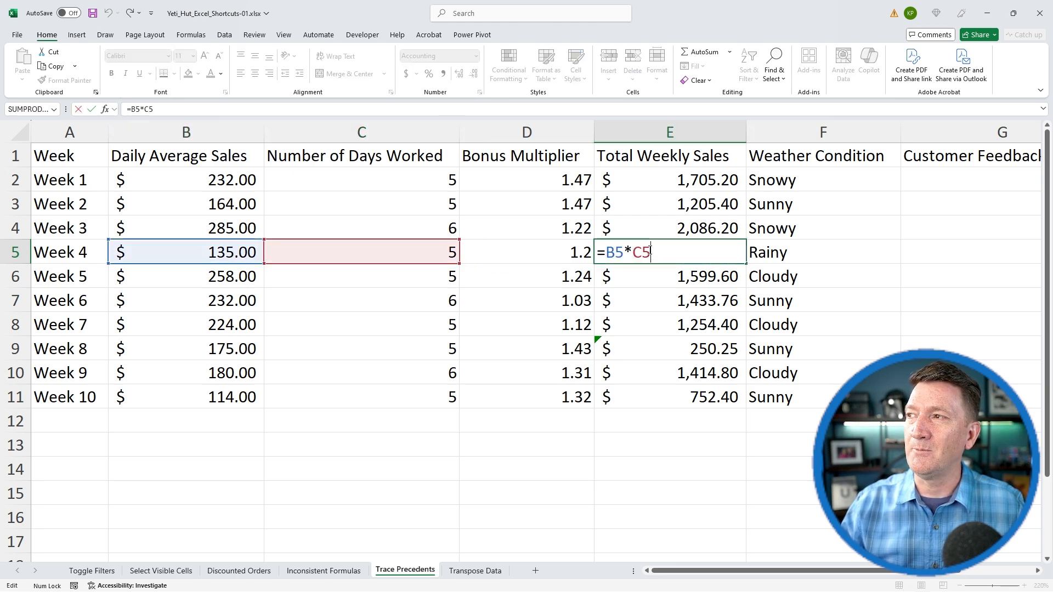
{"action": "type", "text": "*"}
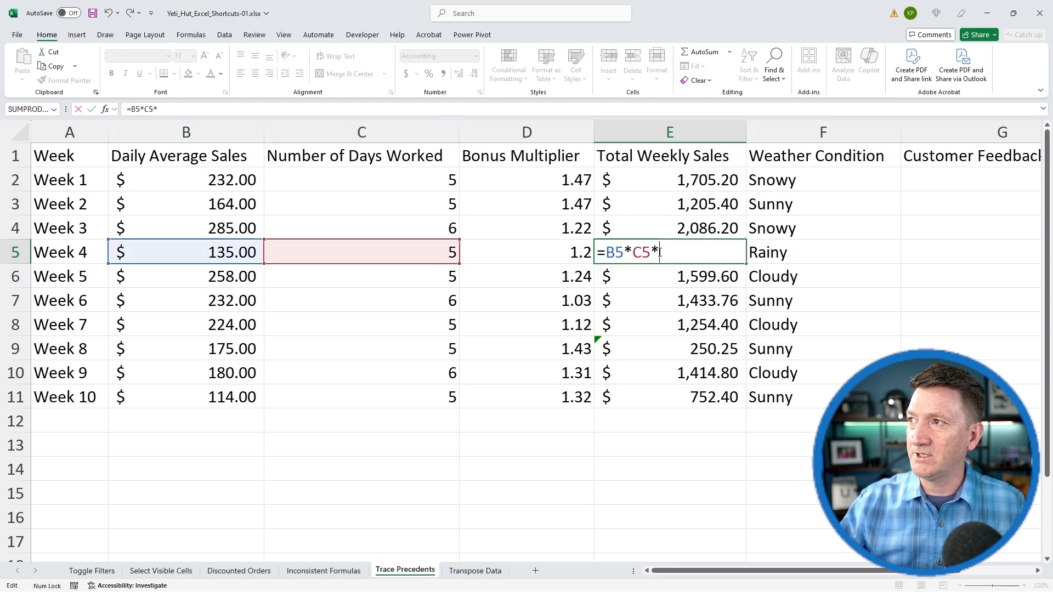
{"action": "left_click", "coordinate": [526, 252]}
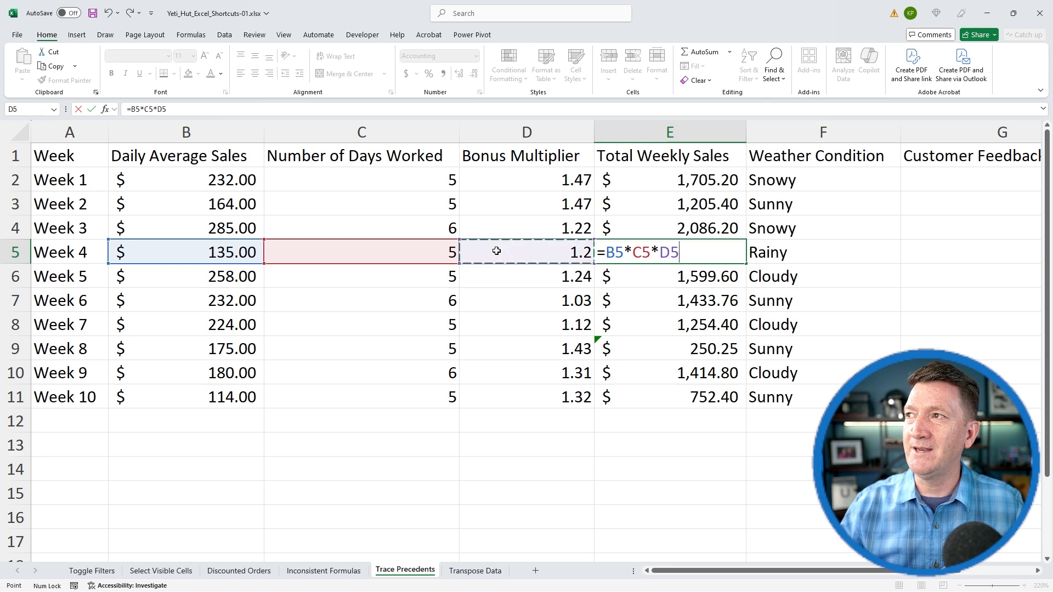
{"action": "key", "text": "enter"}
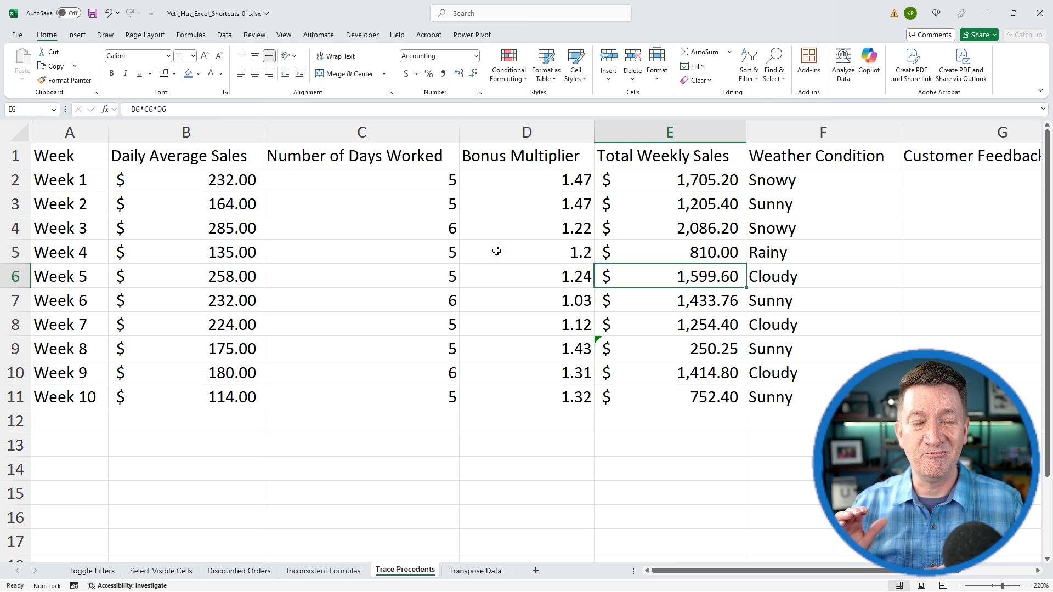
{"action": "left_click", "coordinate": [669, 349]}
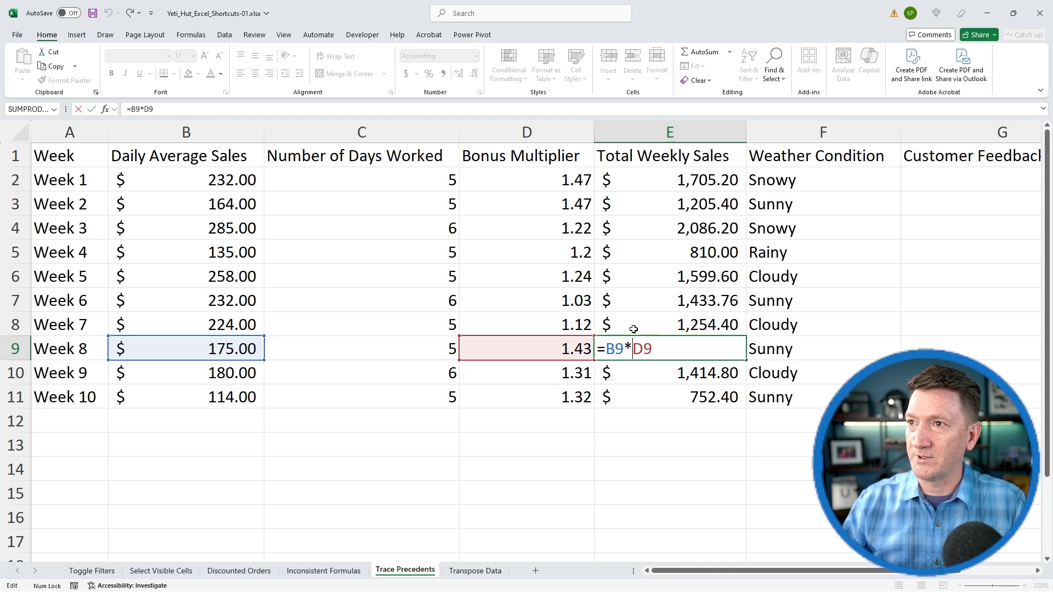
Insert days worked C9 so Week 8's total reads =B9*C9*D9 giving $1,251.25, then move to Transpose Data.
{"action": "left_click", "coordinate": [360, 348]}
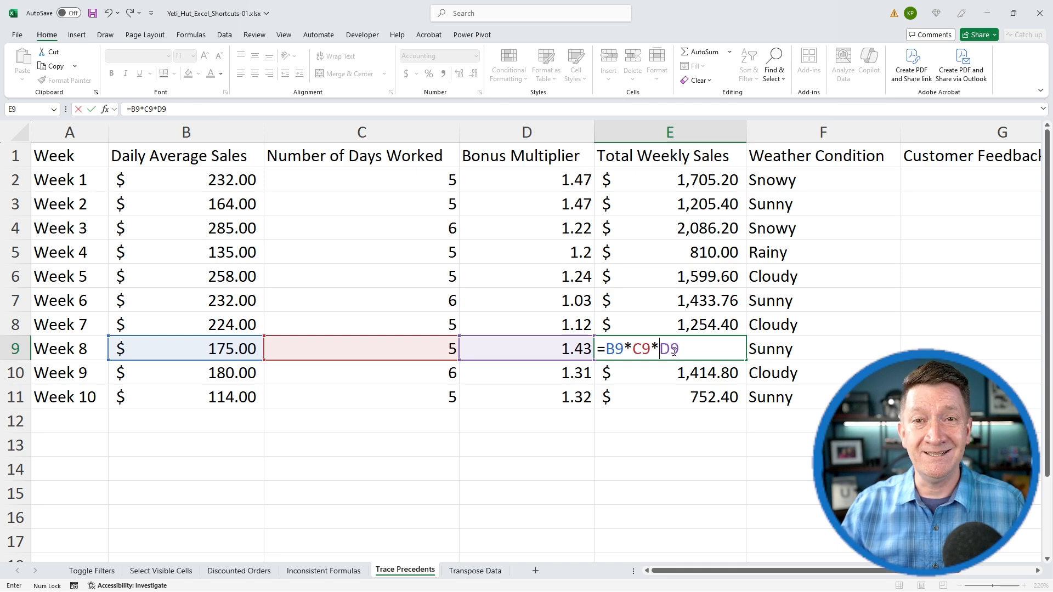
{"action": "key", "text": "Enter"}
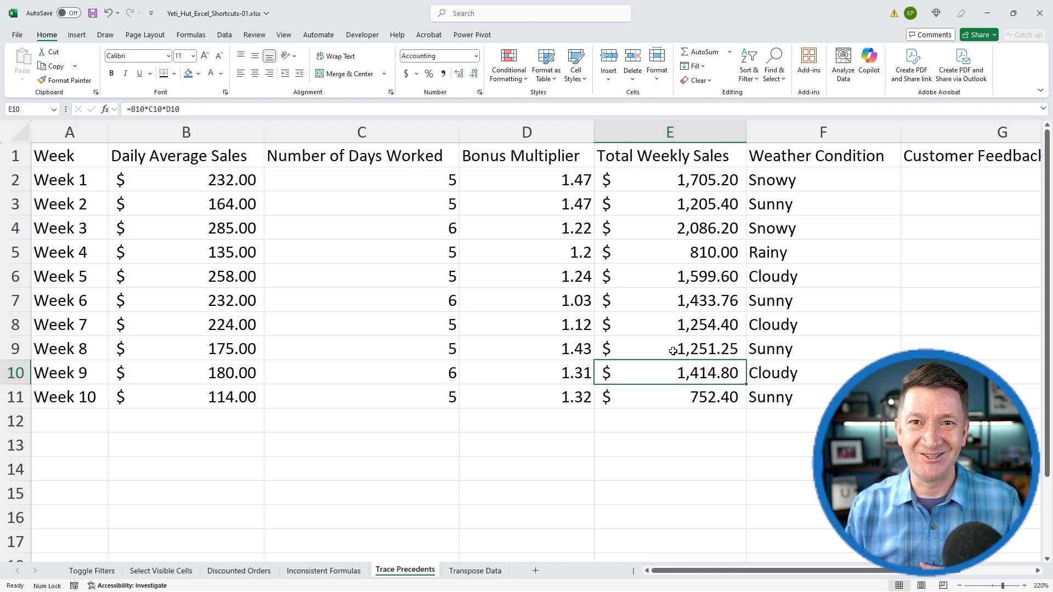
{"action": "left_click", "coordinate": [475, 571]}
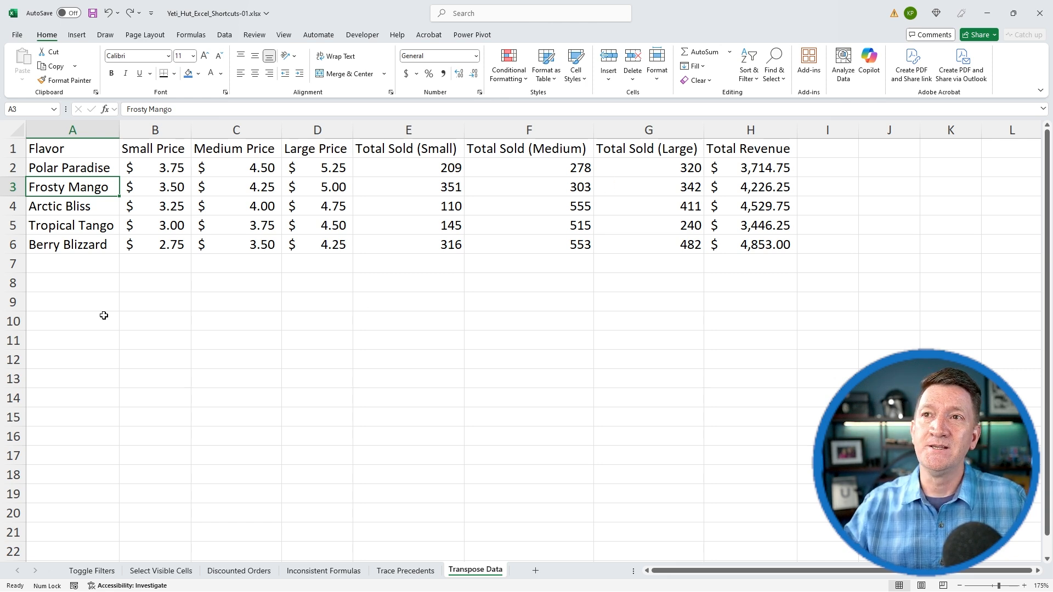
{"action": "mouse_move", "coordinate": [60, 435]}
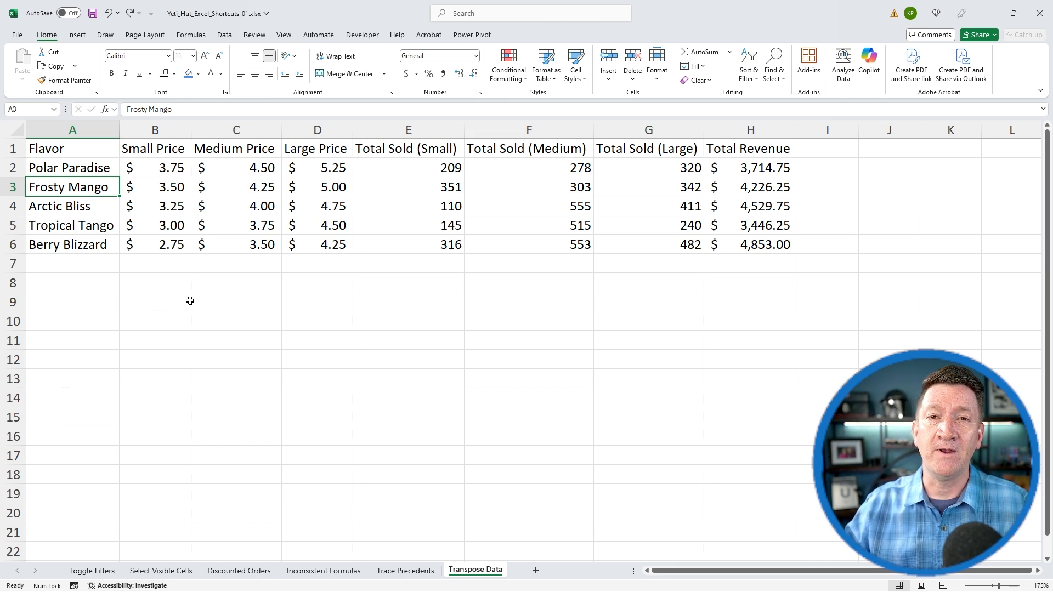
{"action": "mouse_move", "coordinate": [190, 392]}
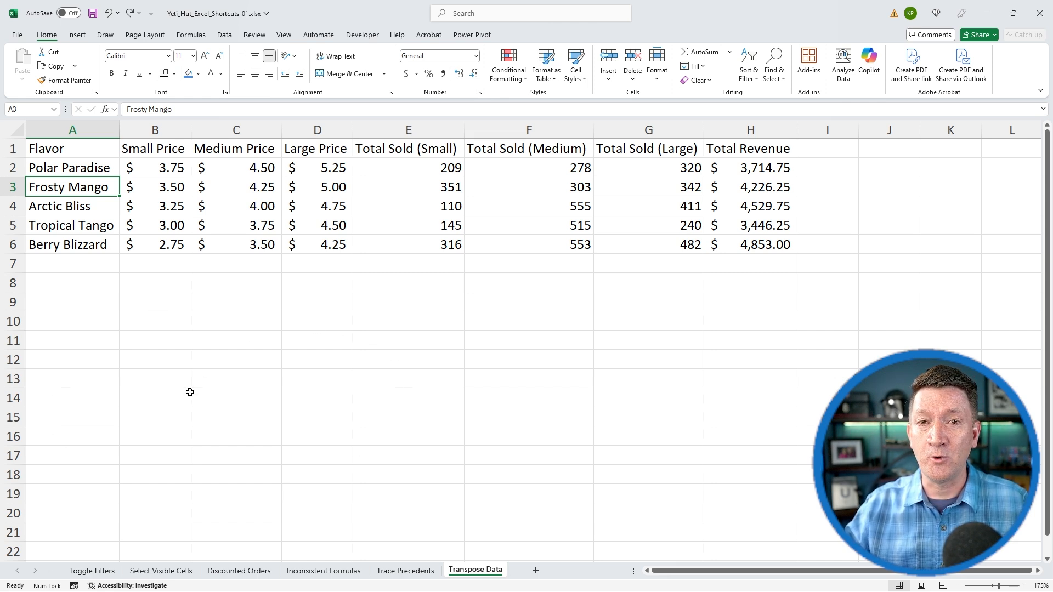
{"action": "mouse_move", "coordinate": [347, 369]}
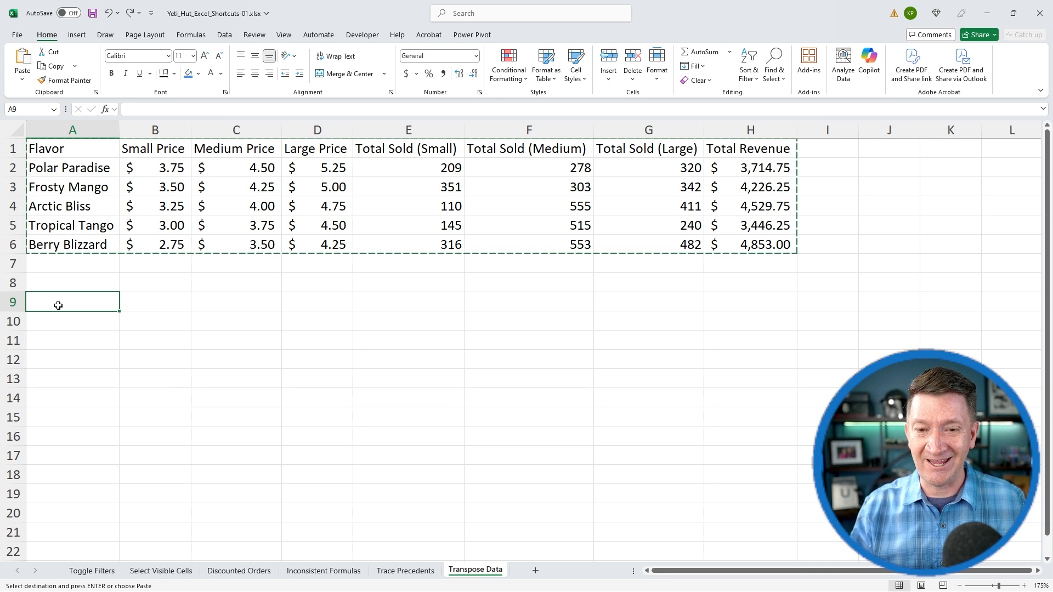
Begin a Paste Special for the copied flavor table below A9.
{"action": "key", "text": "alt"}
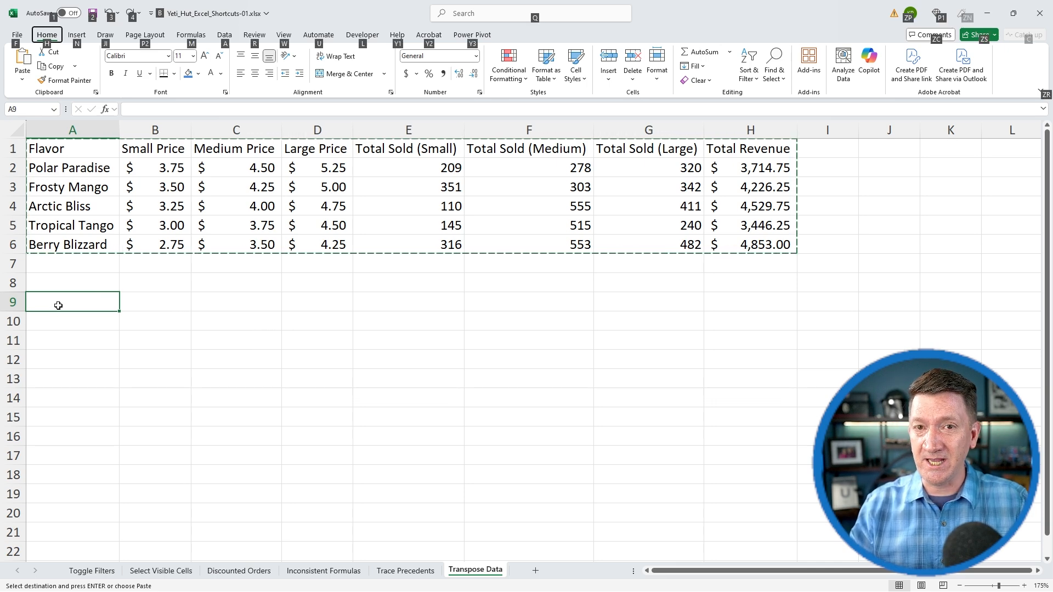